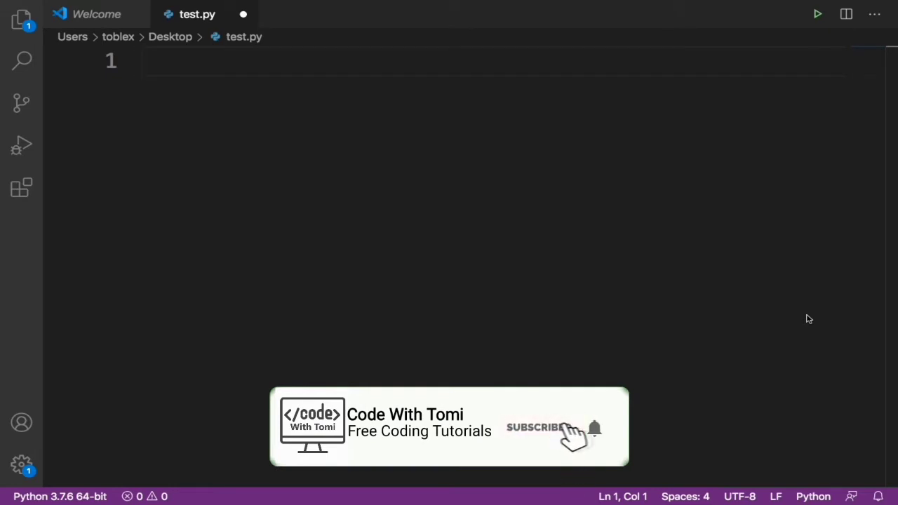
# Run pip install IMDbPY in a new terminal to confirm the package is installed
pyautogui.click(537, 430)
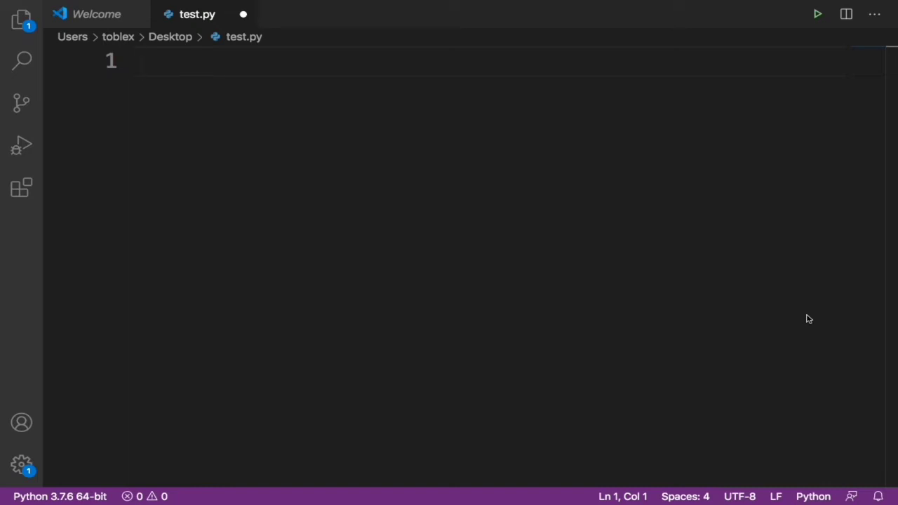
pyautogui.click(268, 5)
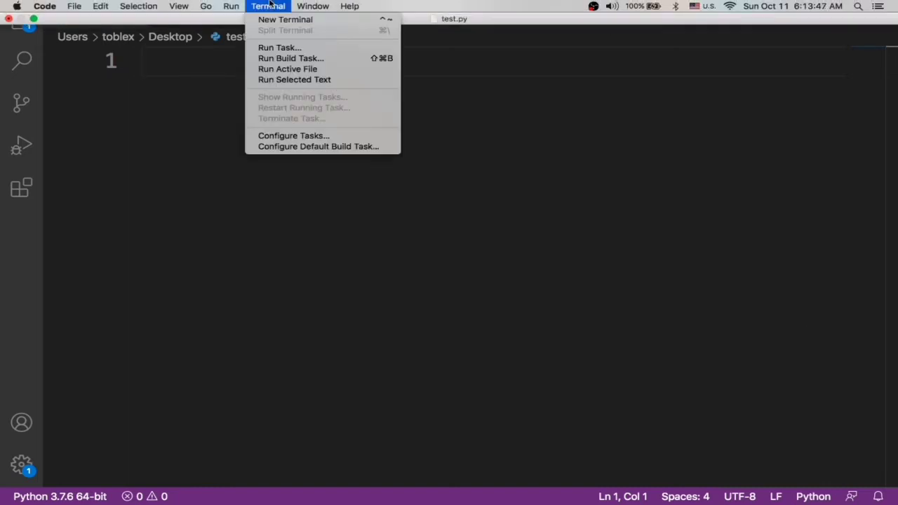
pyautogui.click(282, 19)
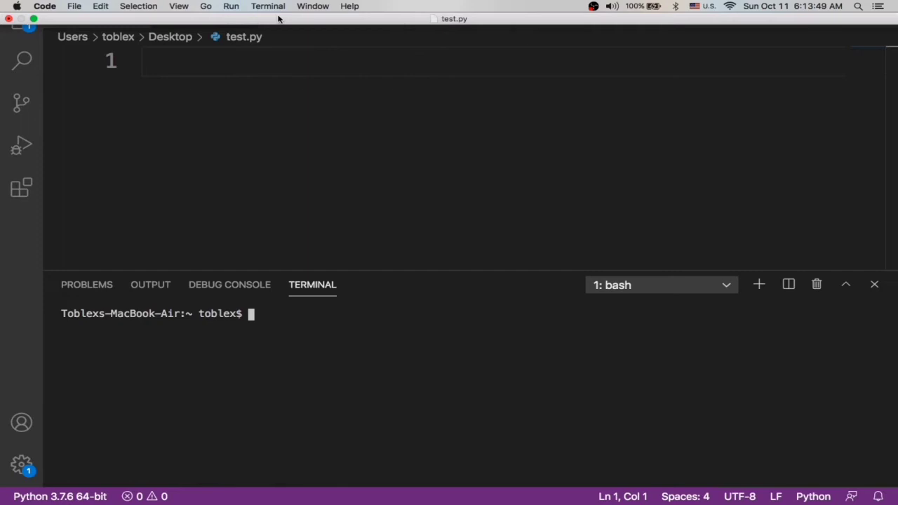
pyautogui.write('pip install IMDbPY')
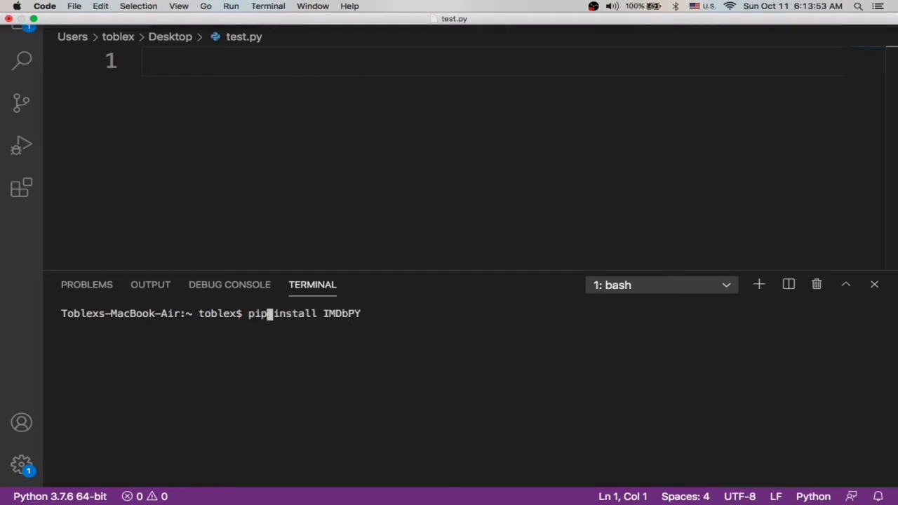
pyautogui.write('3')
pyautogui.press('Enter')
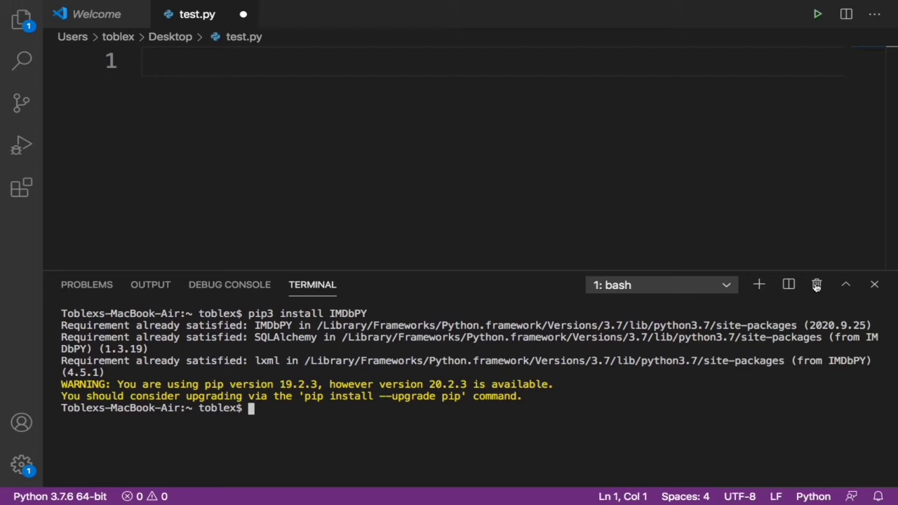
pyautogui.moveTo(815, 285)
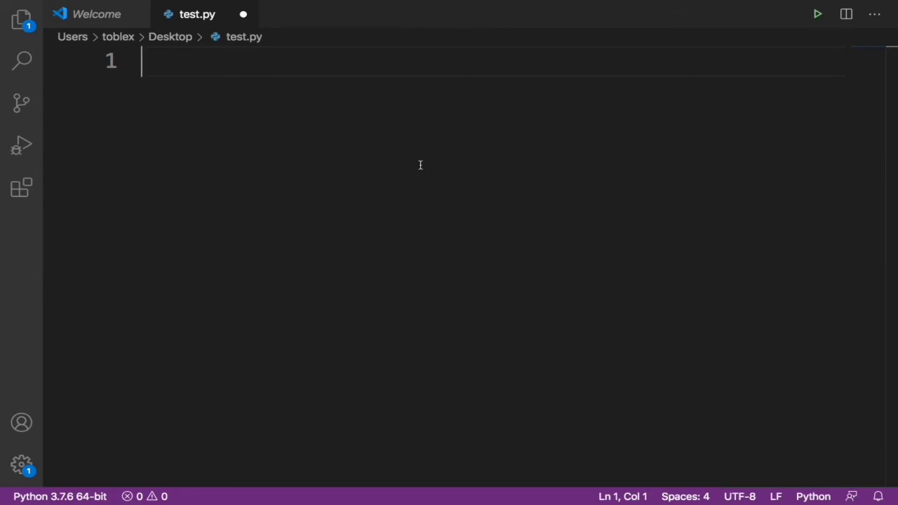
# Write import imdb and create the instance ia = imdb.IMDb()
pyautogui.write('import imdb')
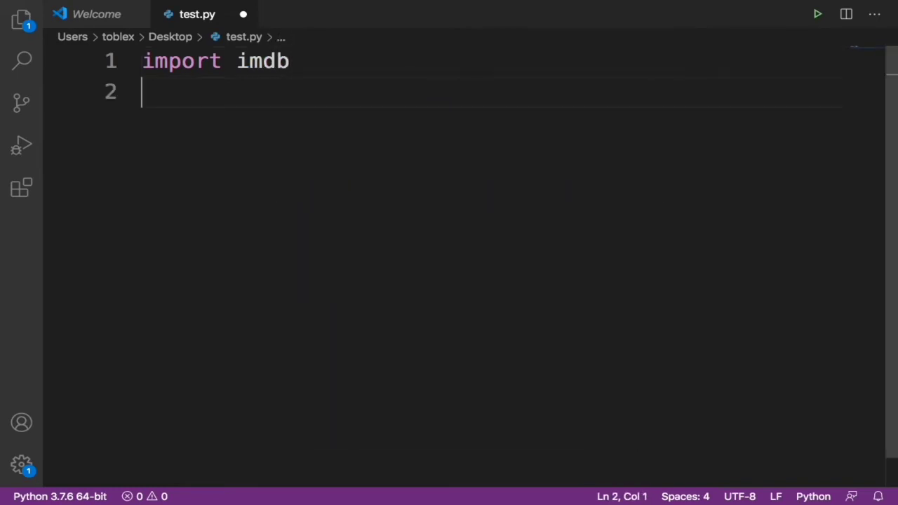
pyautogui.write('ia =')
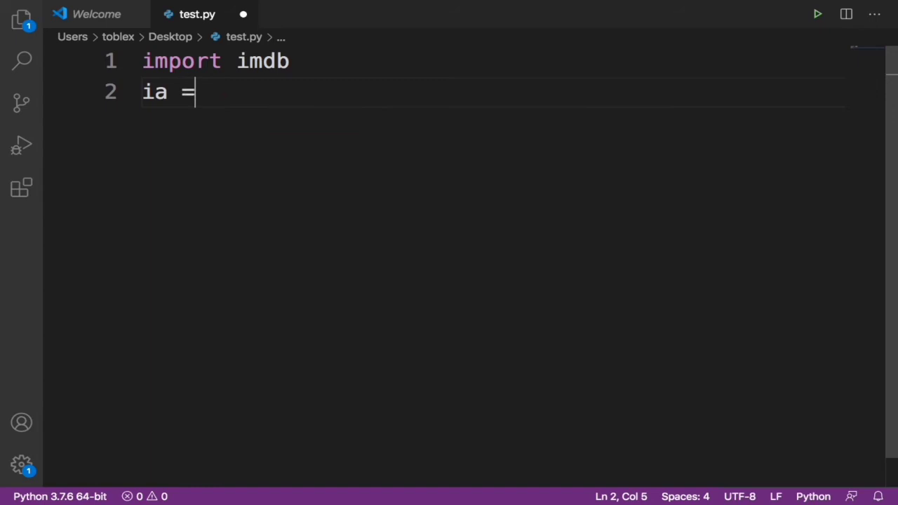
pyautogui.write('" "')
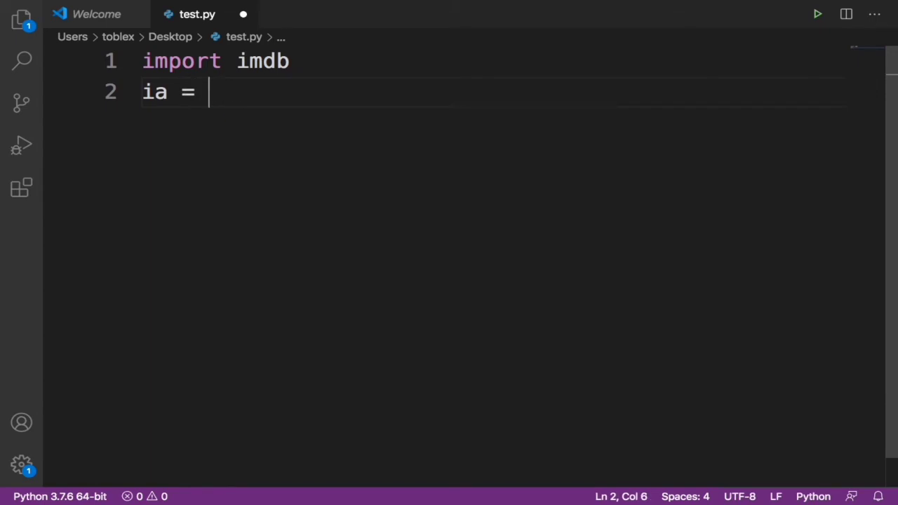
pyautogui.write('imdb')
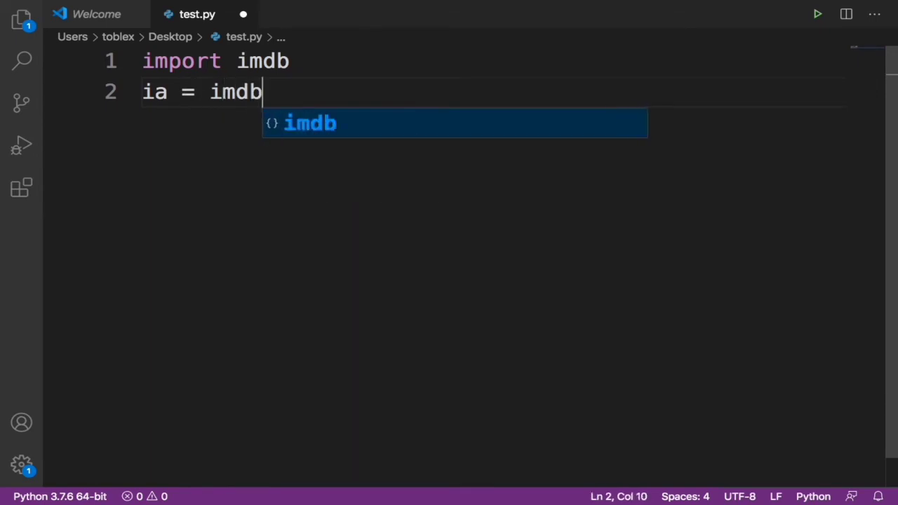
pyautogui.write('.IMDb(')
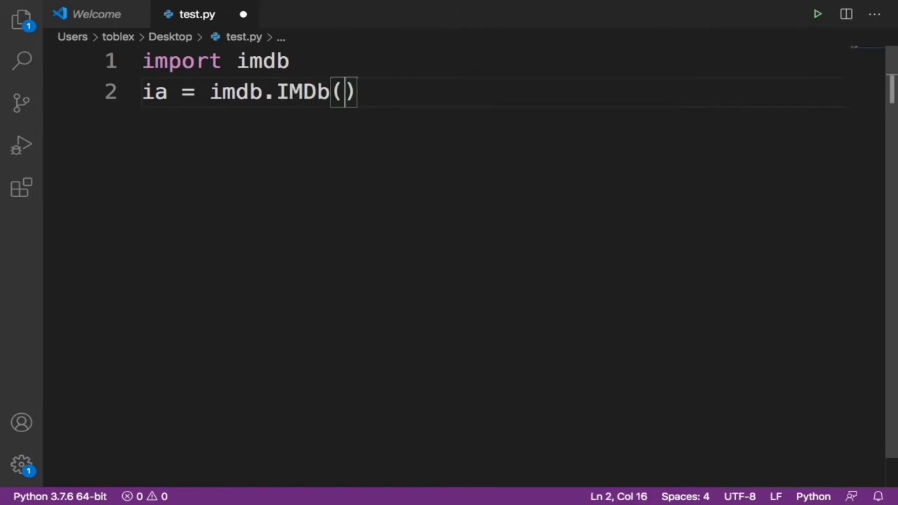
pyautogui.press('Enter')
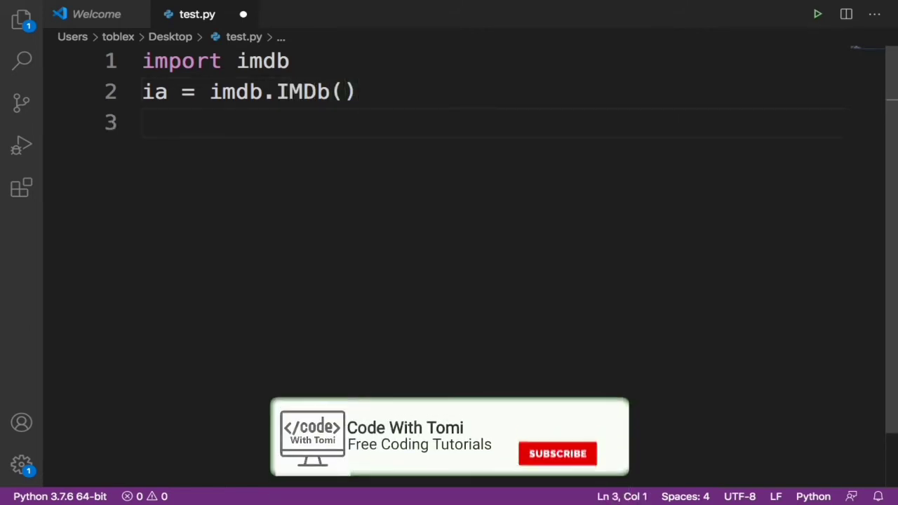
# Store ia.get_top250_movies() in the variable search on line 3
pyautogui.write('serch')
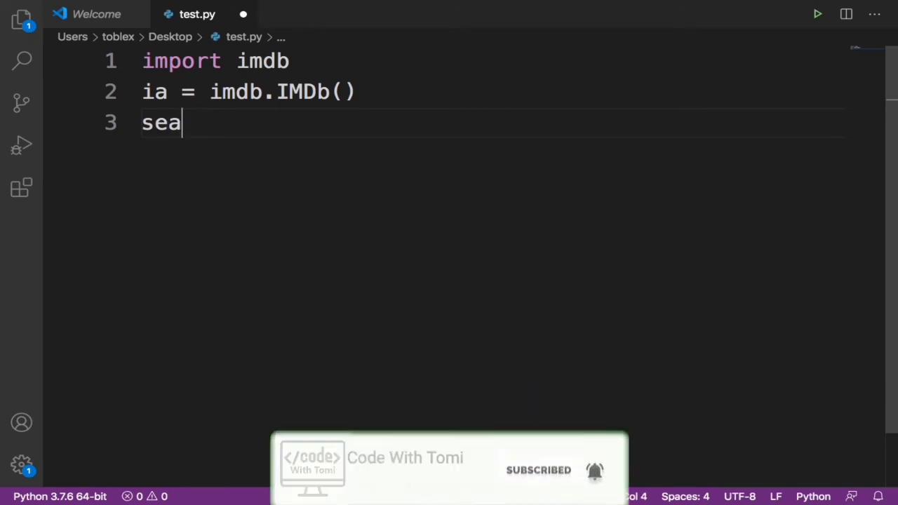
pyautogui.write('rch =')
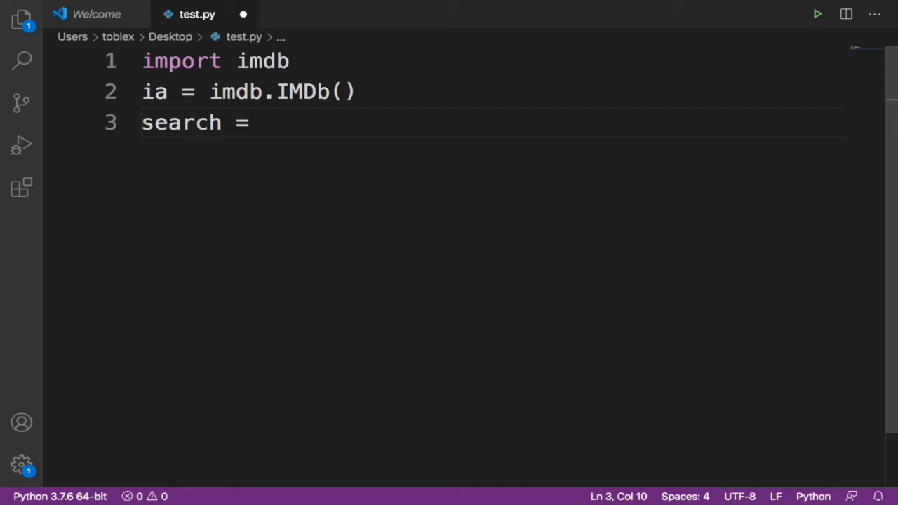
pyautogui.write('ia.get')
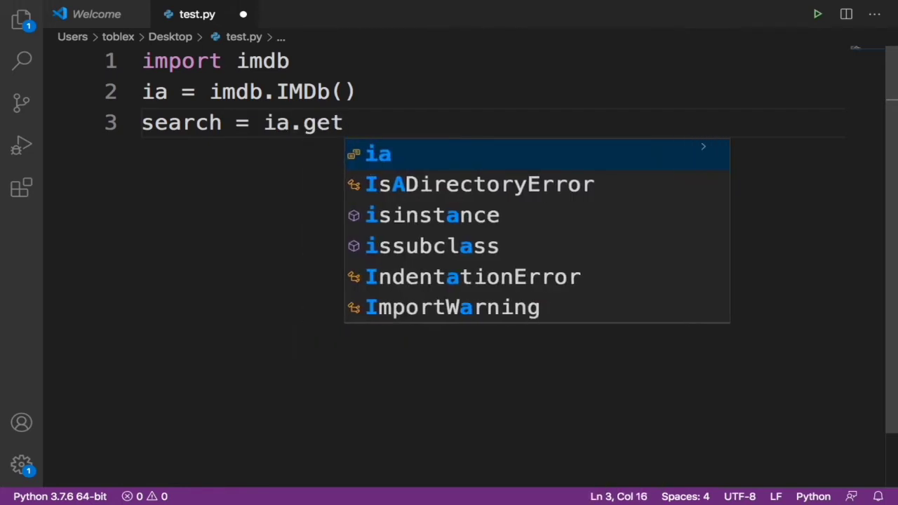
pyautogui.write('_top250_movies(')
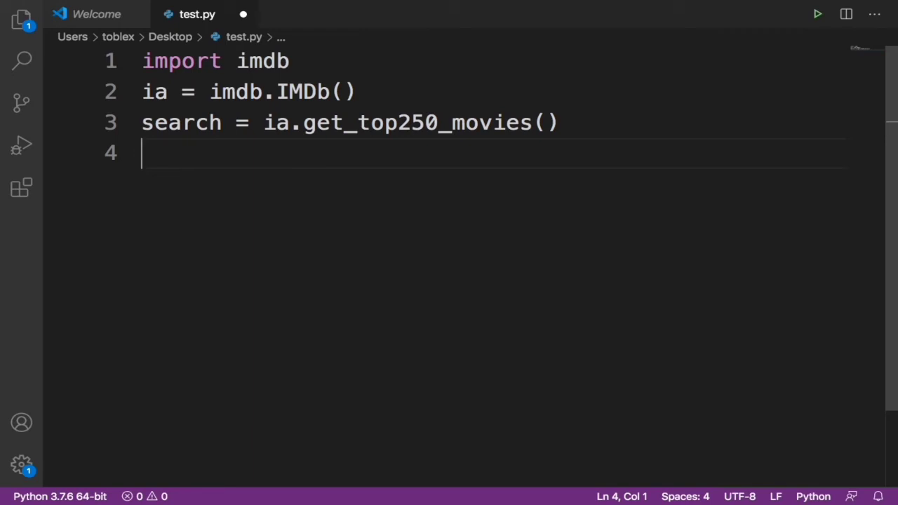
# Add for i in range(10): with an indented print(search[i]) and save test.py
pyautogui.write('for')
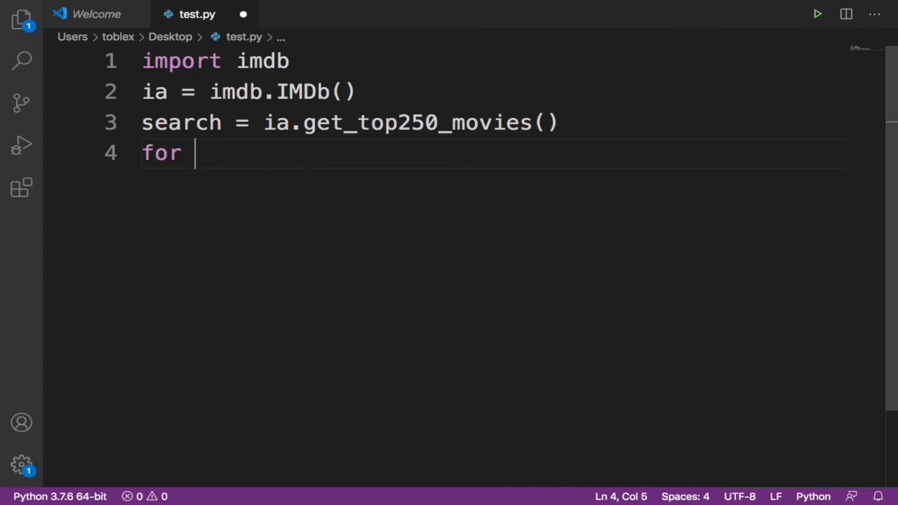
pyautogui.write('i in')
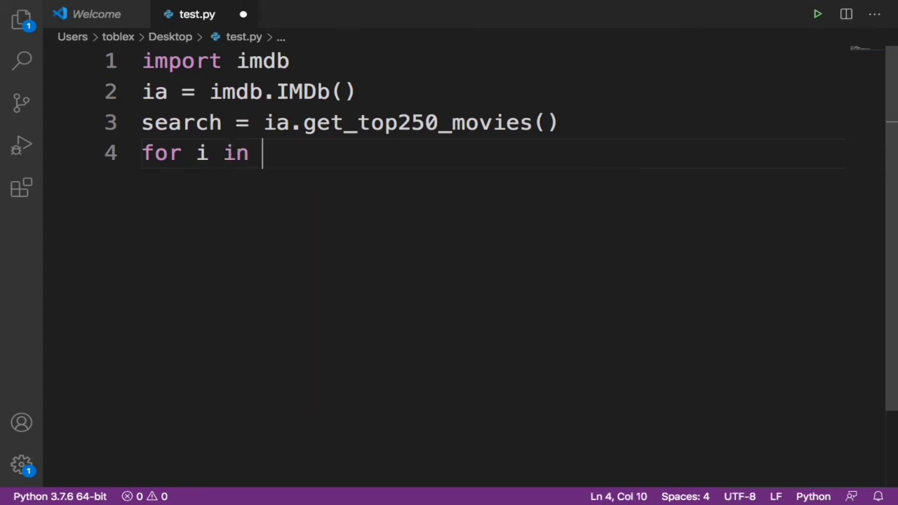
pyautogui.write('range')
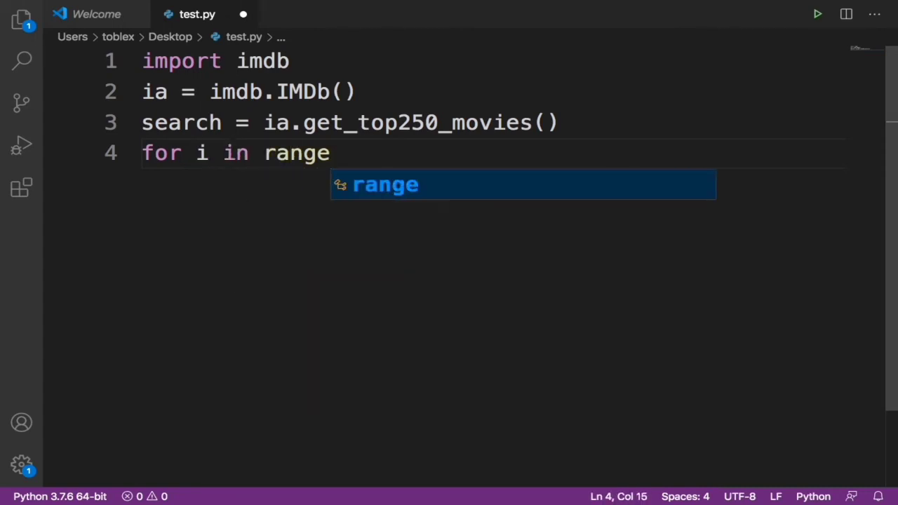
pyautogui.write('(10):')
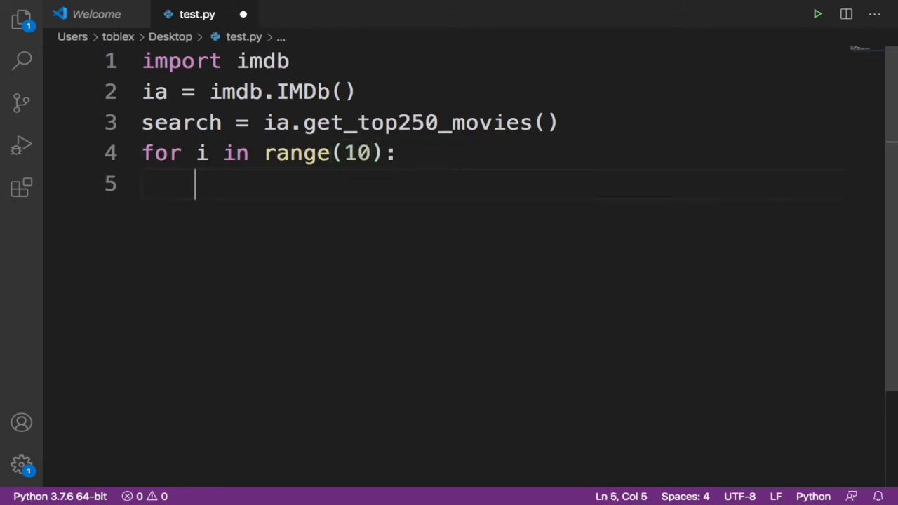
pyautogui.write('pri')
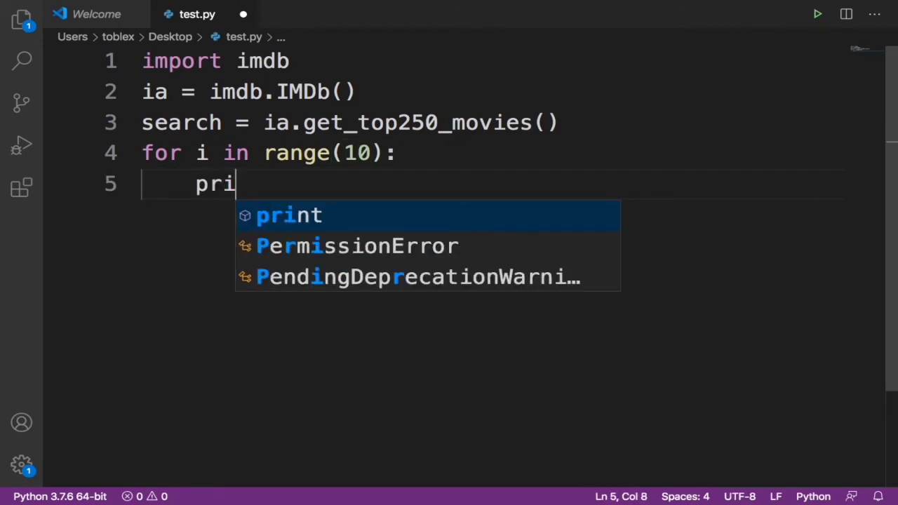
pyautogui.write('nt(search[')
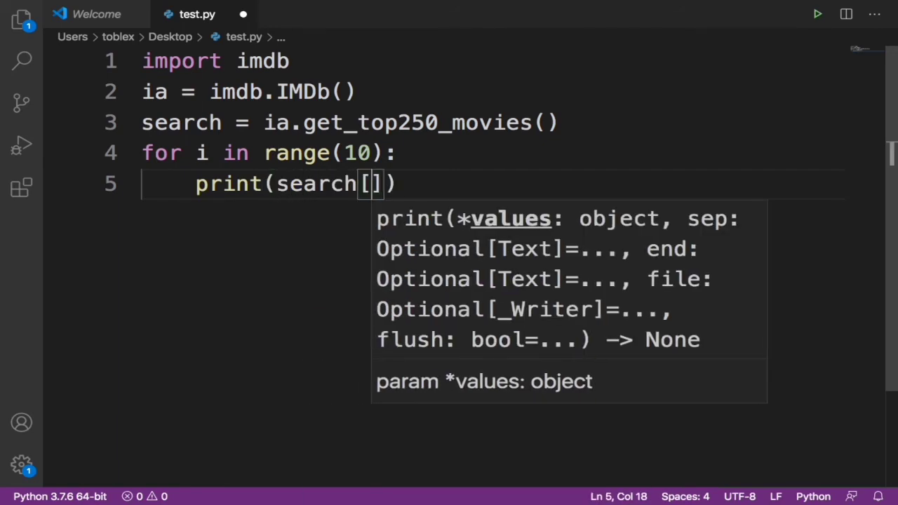
pyautogui.write('i')
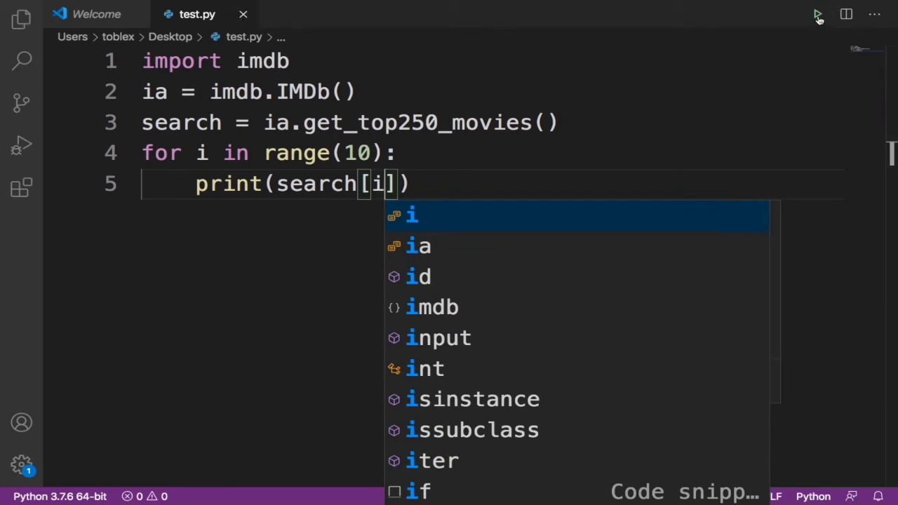
# Run test.py so the terminal prints the ten top IMDb titles
pyautogui.click(816, 13)
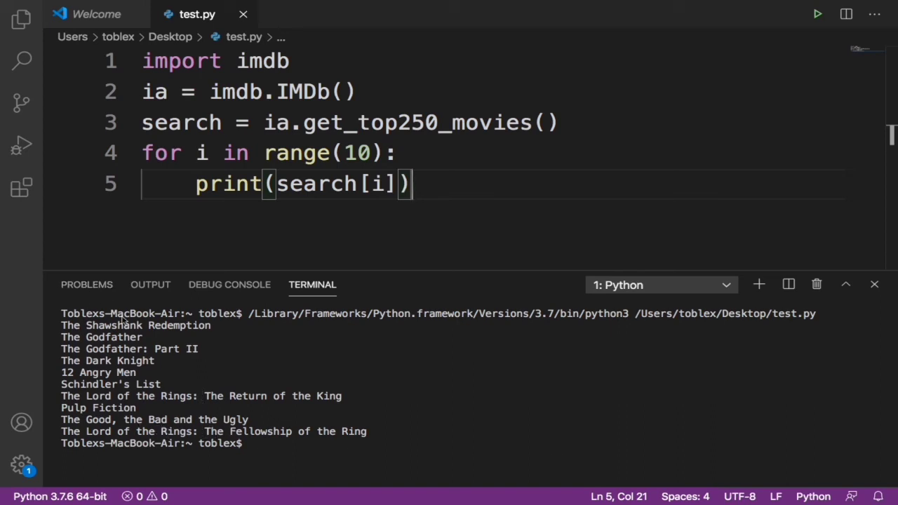
pyautogui.moveTo(146, 407)
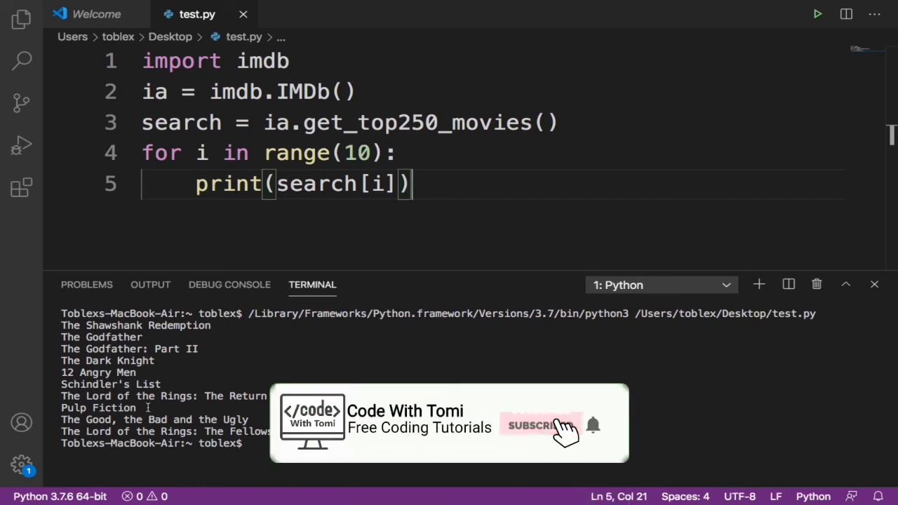
pyautogui.click(536, 426)
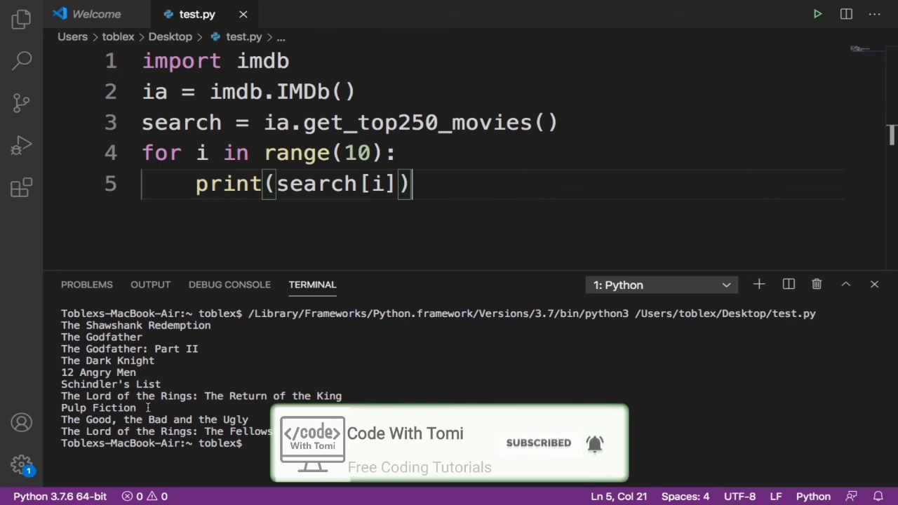